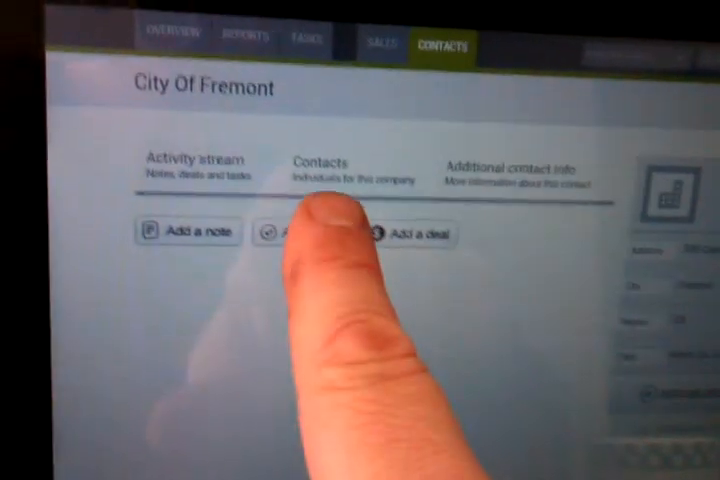
Show the individual contacts belonging to the City Of Fremont company record.
click(318, 170)
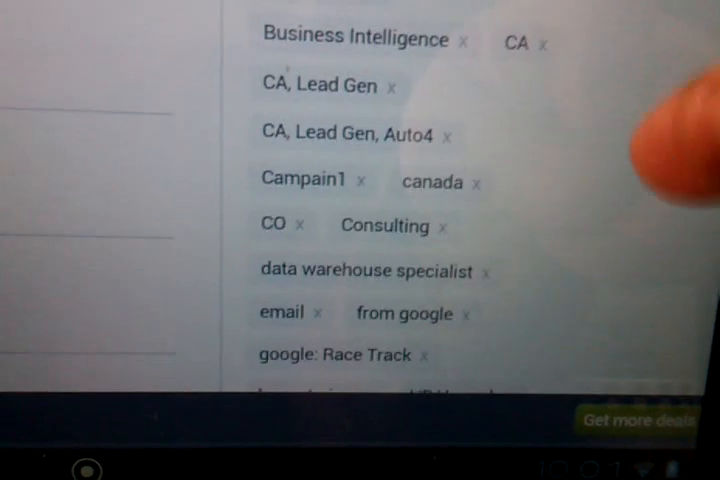
Scroll down through the contact tag list past Business Intelligence, CA and Consulting.
scroll(down, 3)
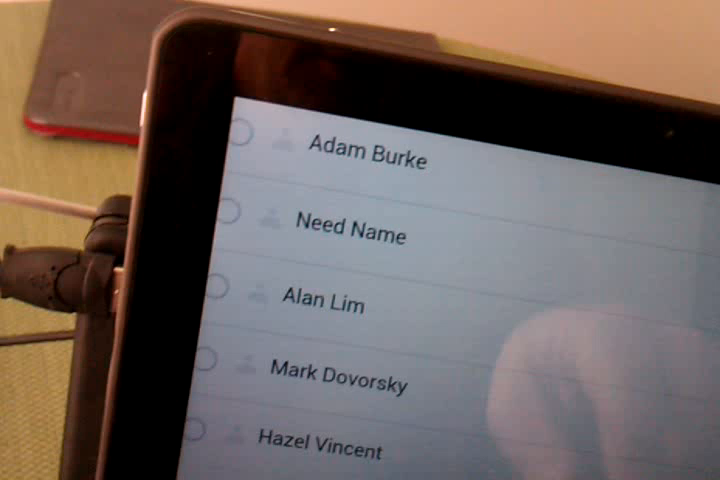
scroll(down, 3)
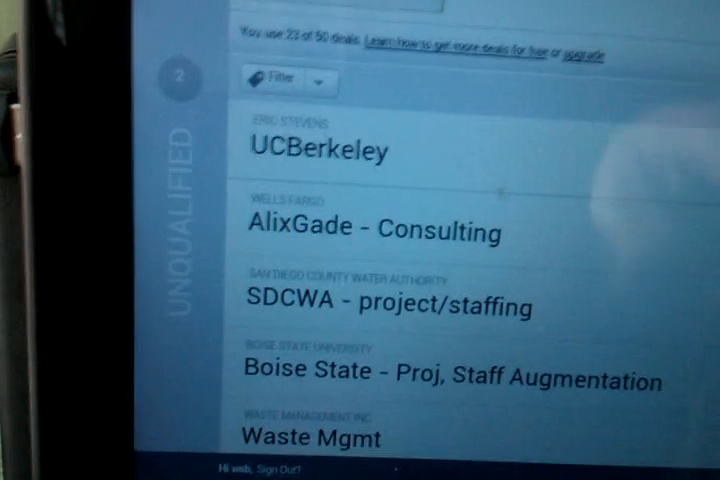
Scroll the unqualified deals list down to Waste Mgmt and Windham Schools - Projects.
scroll(down, 3)
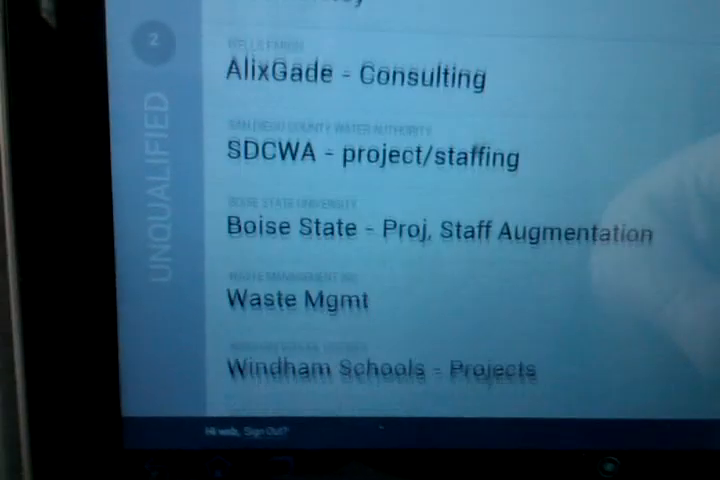